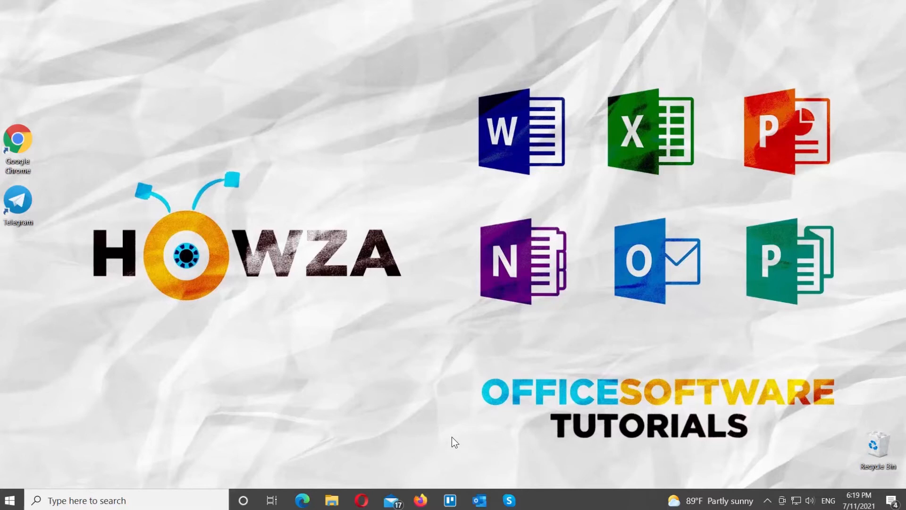
pyautogui.moveTo(120, 249)
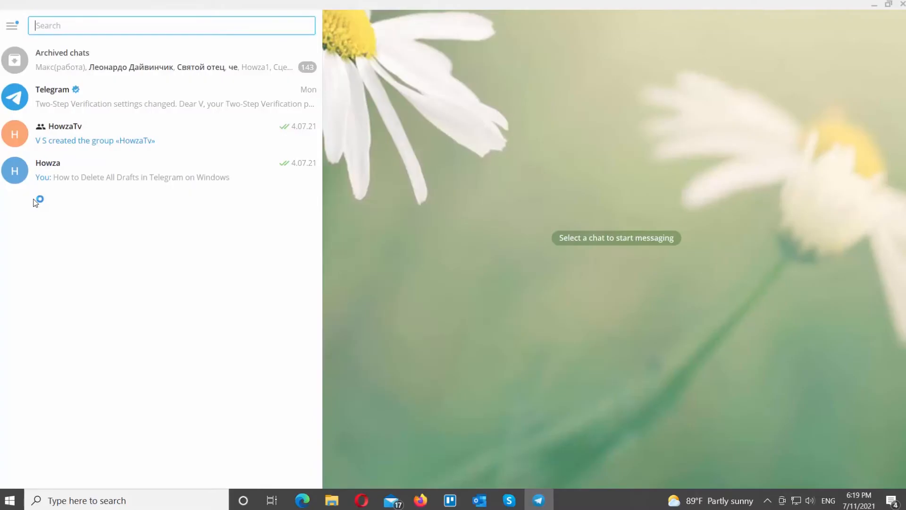
# Step: Open the HowzaTv group chat and show its three-dot actions menu
pyautogui.click(162, 133)
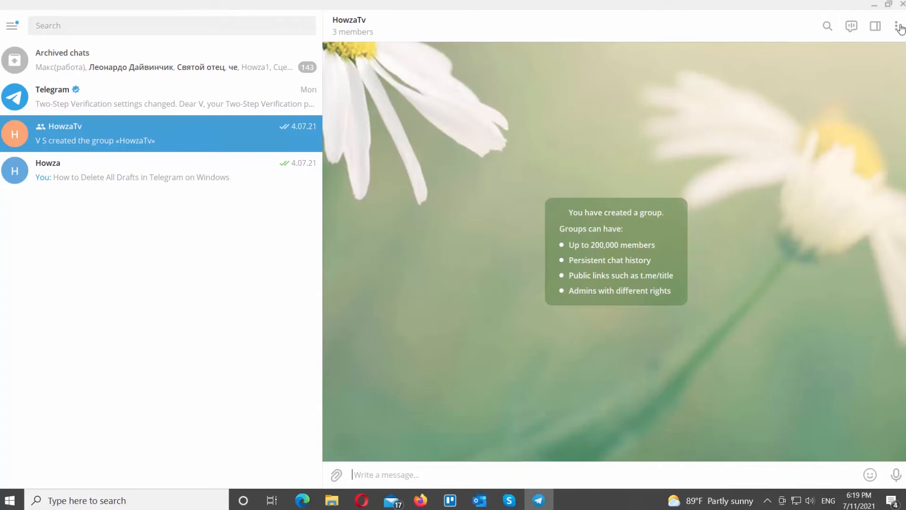
pyautogui.click(896, 26)
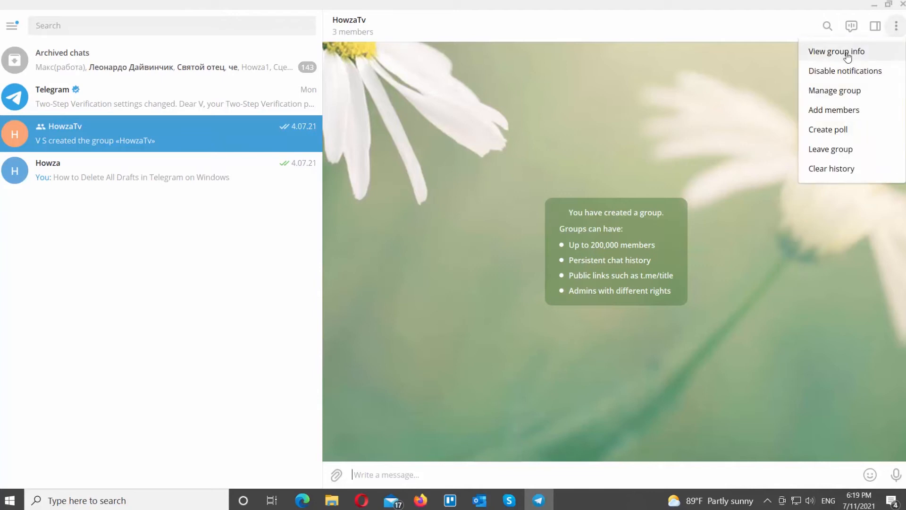
# Step: Draft a poll asking 'Will you come to the party?' with options Yes and No
pyautogui.click(827, 130)
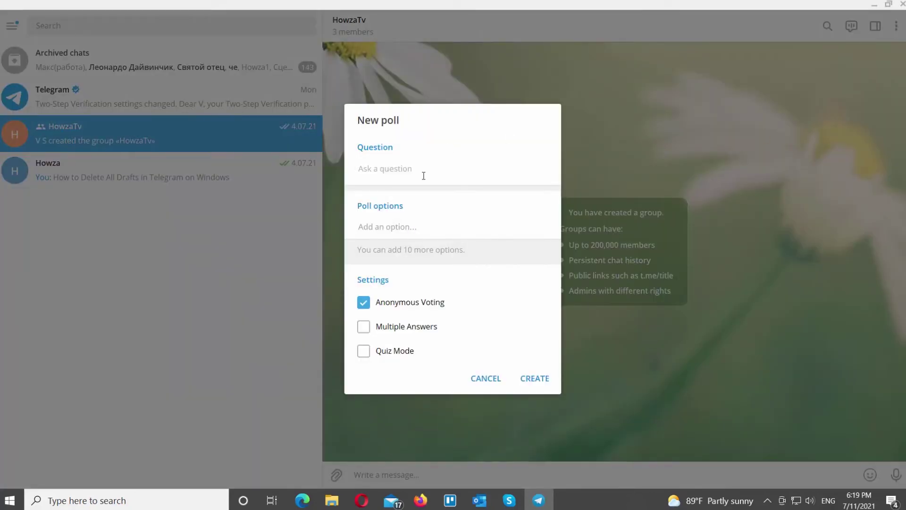
pyautogui.write('Will you come to the party?')
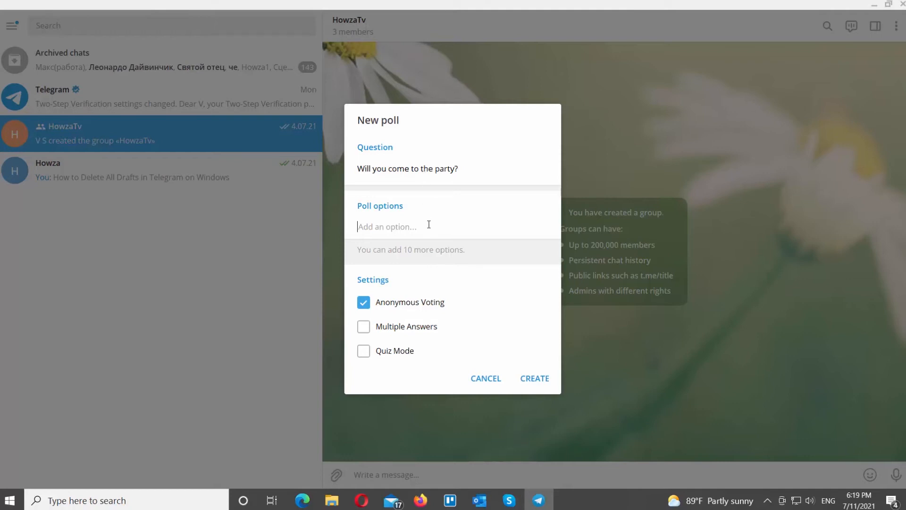
pyautogui.write('Yes')
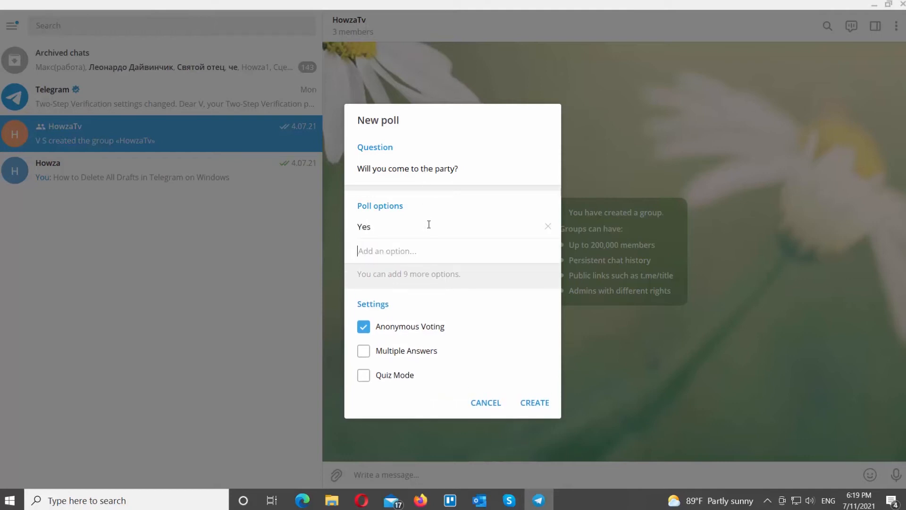
pyautogui.write('No')
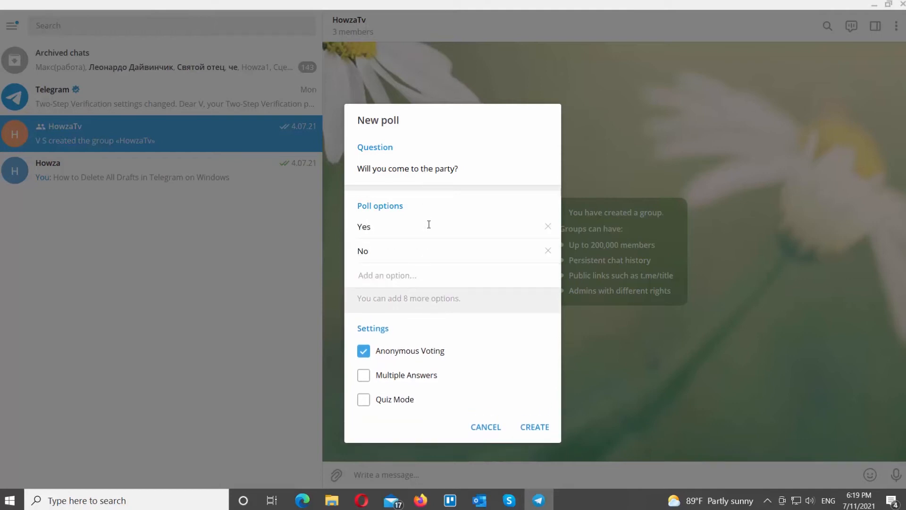
# Step: Make the poll non-anonymous with multiple answers allowed, leaving quiz mode off
pyautogui.click(364, 351)
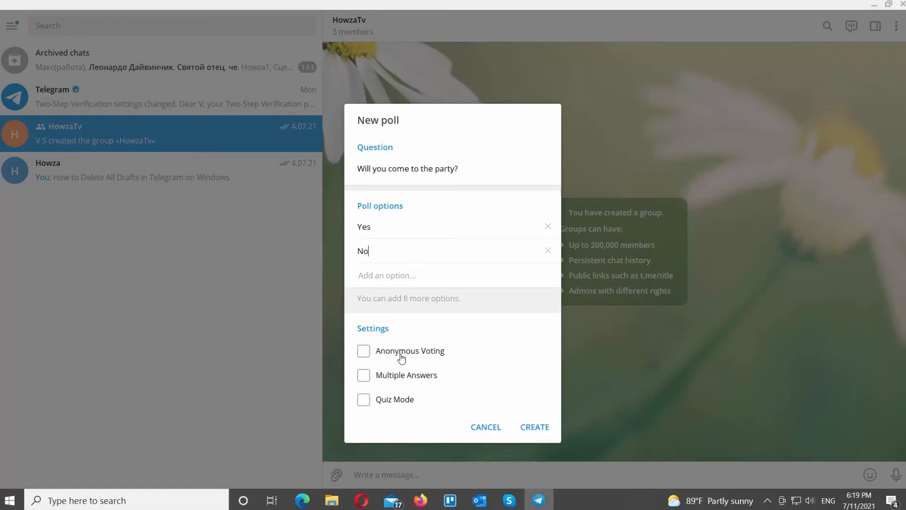
pyautogui.click(363, 375)
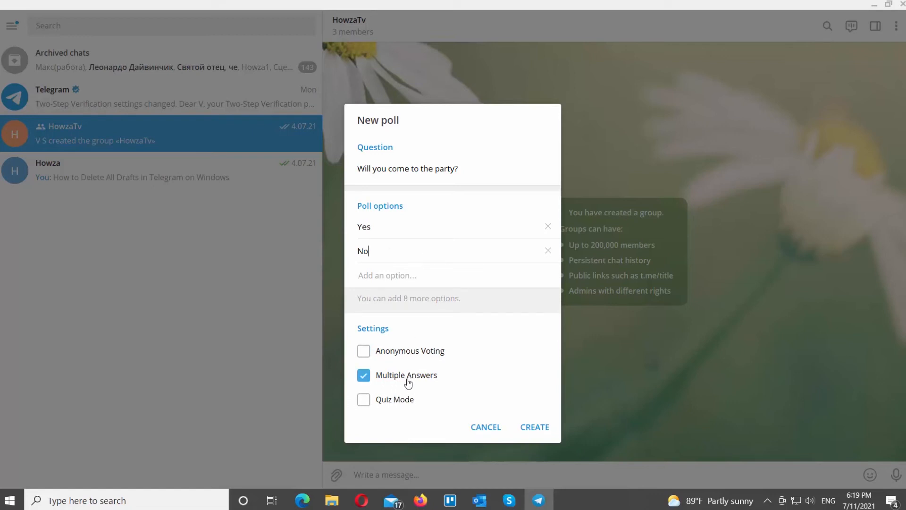
pyautogui.click(363, 399)
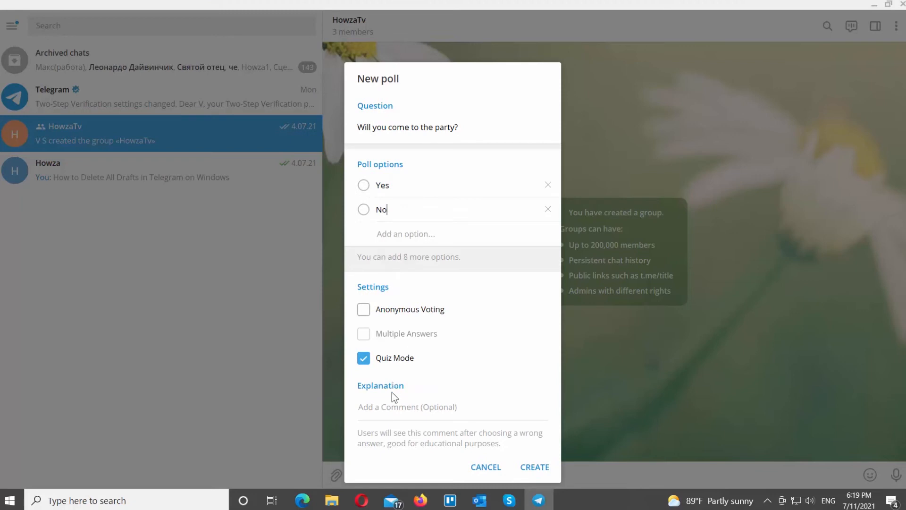
pyautogui.click(363, 358)
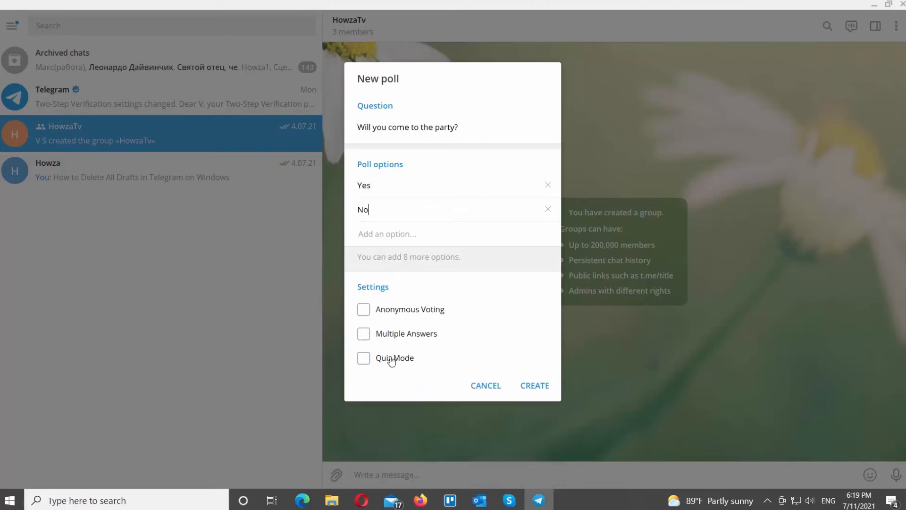
pyautogui.click(363, 310)
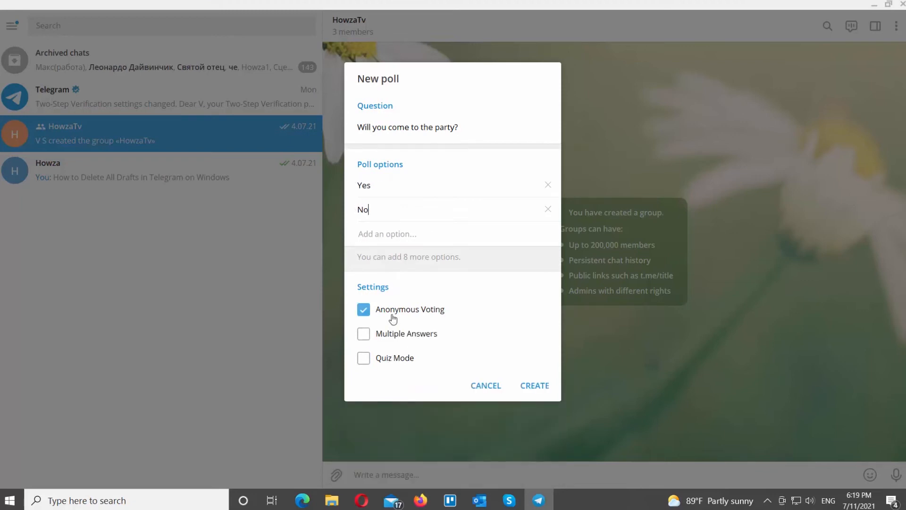
pyautogui.click(364, 334)
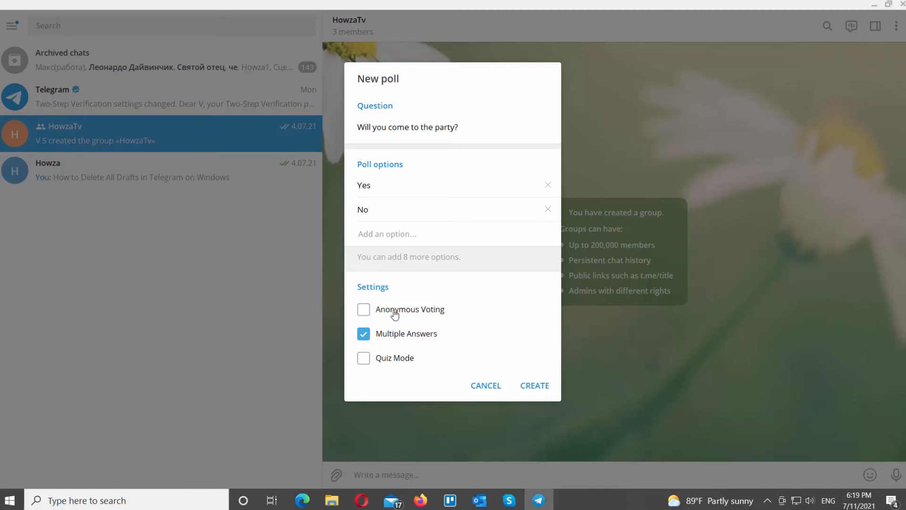
# Step: Post the poll to HowzaTv and vote Yes
pyautogui.click(534, 385)
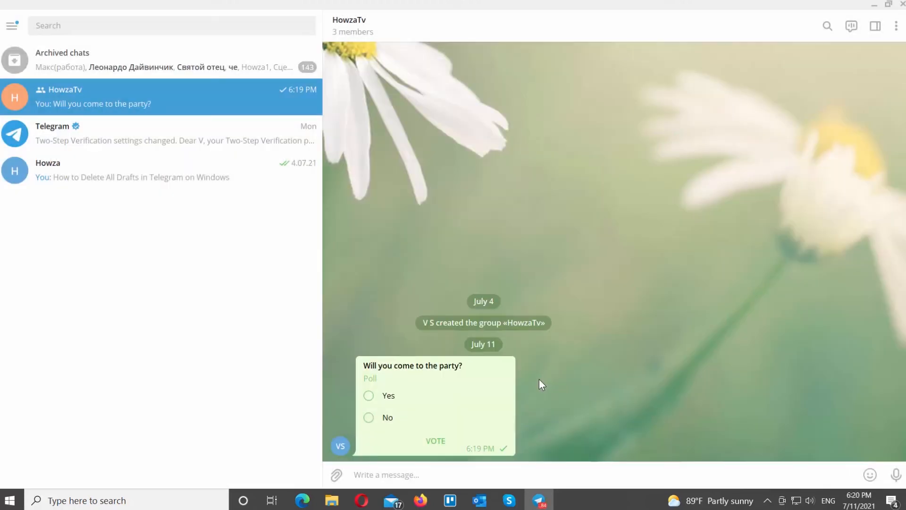
pyautogui.moveTo(388, 392)
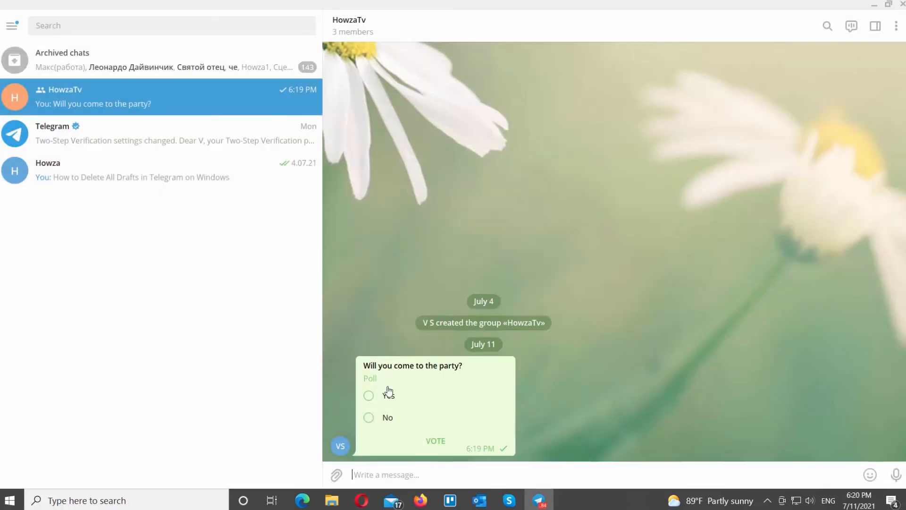
pyautogui.click(369, 395)
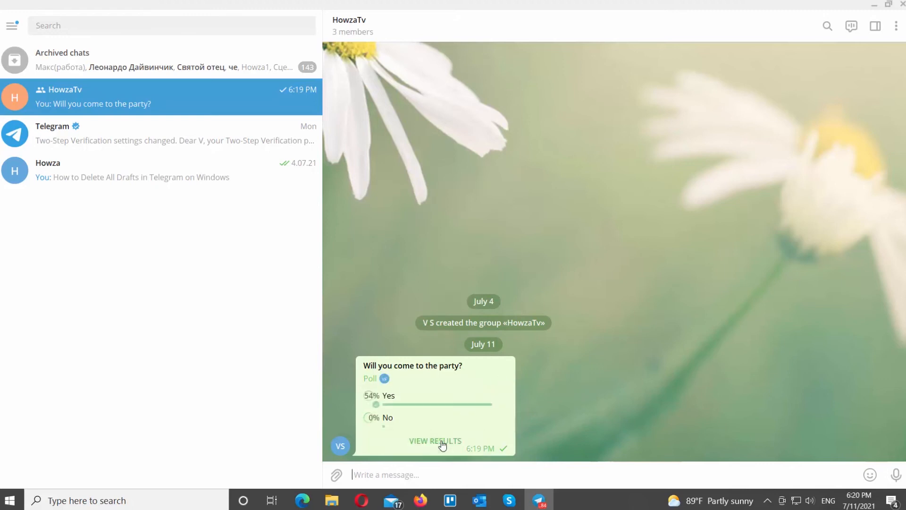
# Step: Stop the poll and confirm, showing final results of 100% Yes
pyautogui.rightClick(434, 405)
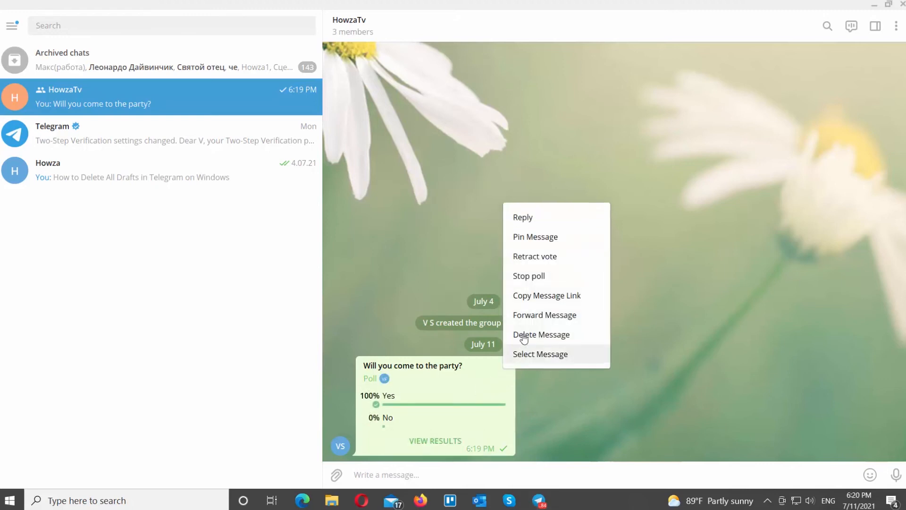
pyautogui.moveTo(529, 276)
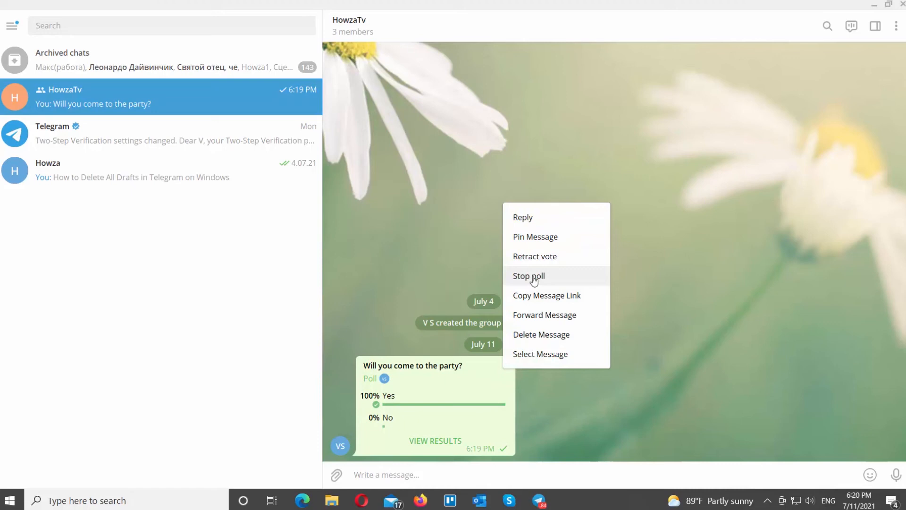
pyautogui.click(529, 276)
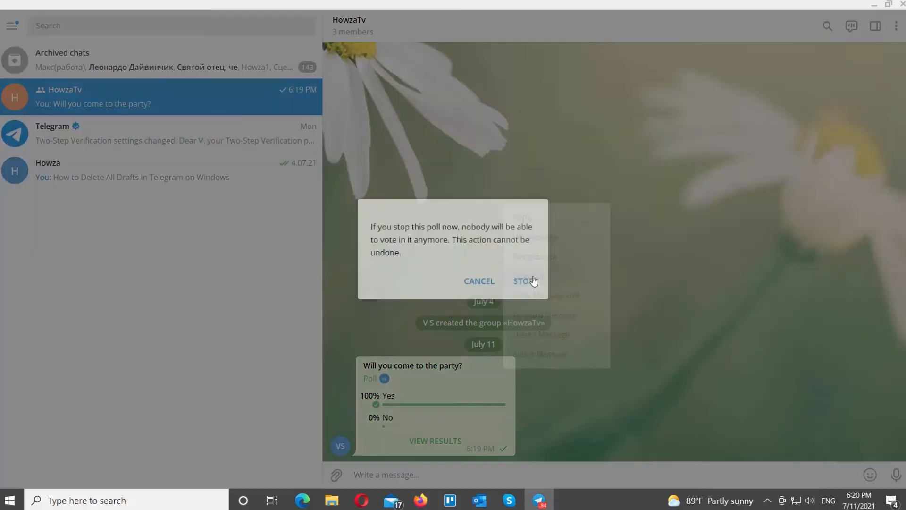
pyautogui.click(524, 281)
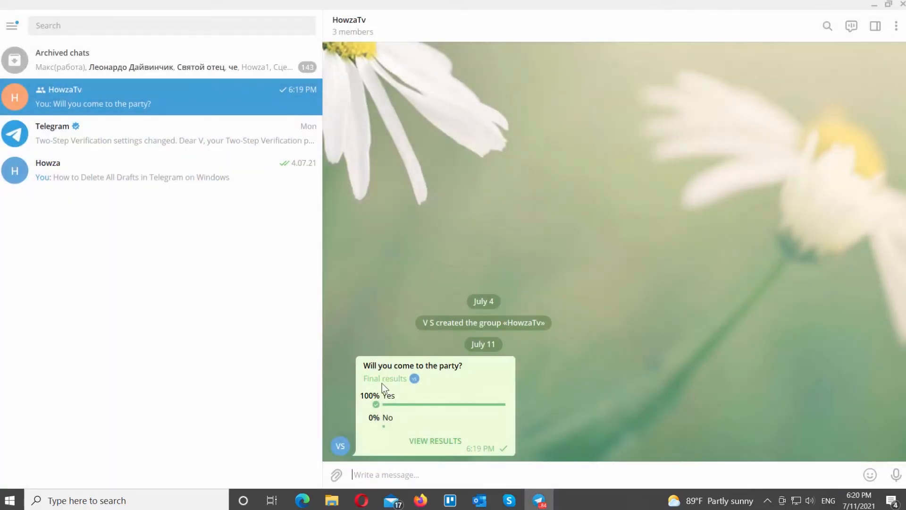
# Step: Delete the stopped poll message from the HowzaTv chat
pyautogui.rightClick(433, 405)
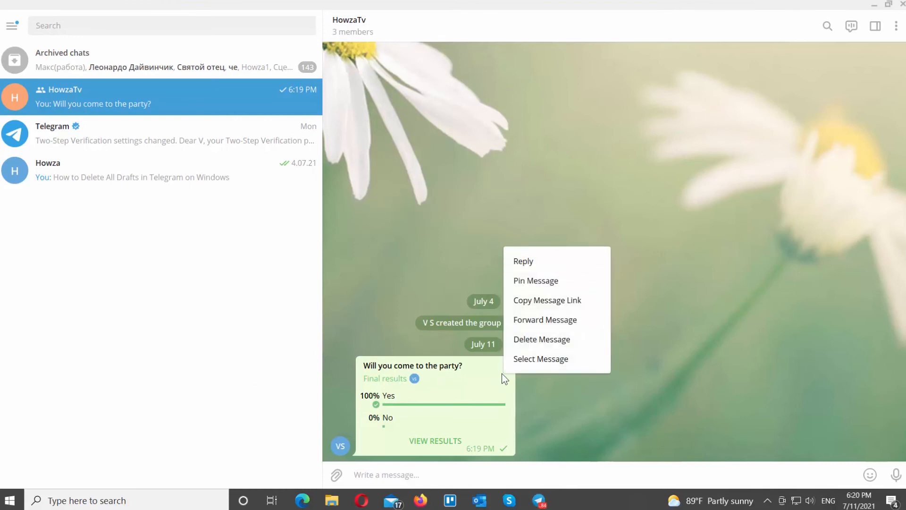
pyautogui.moveTo(537, 344)
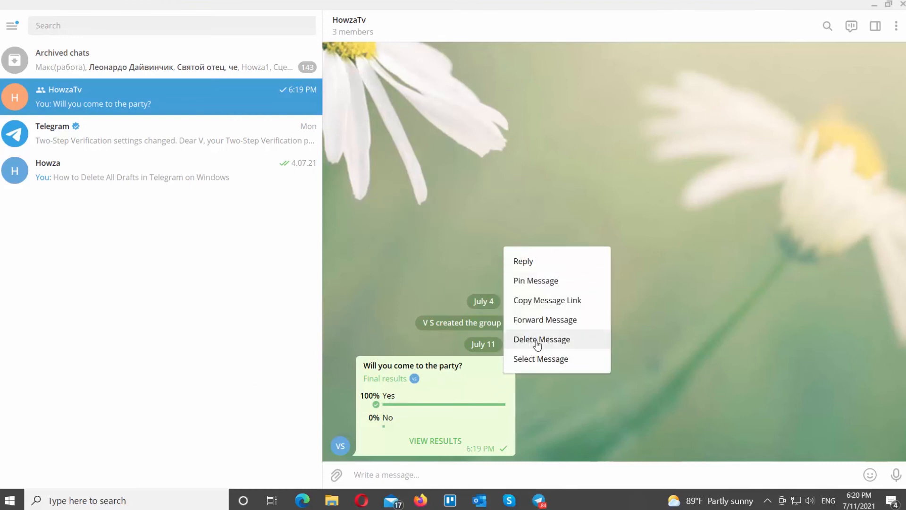
pyautogui.click(540, 338)
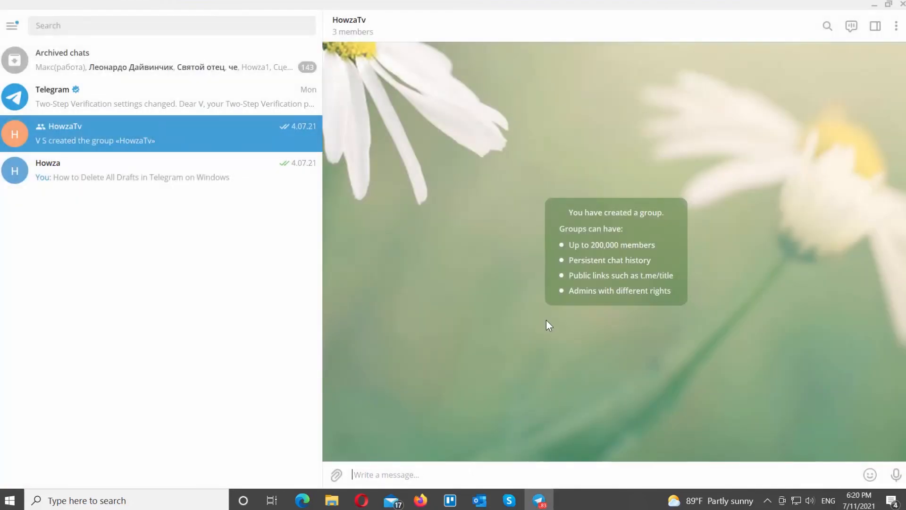